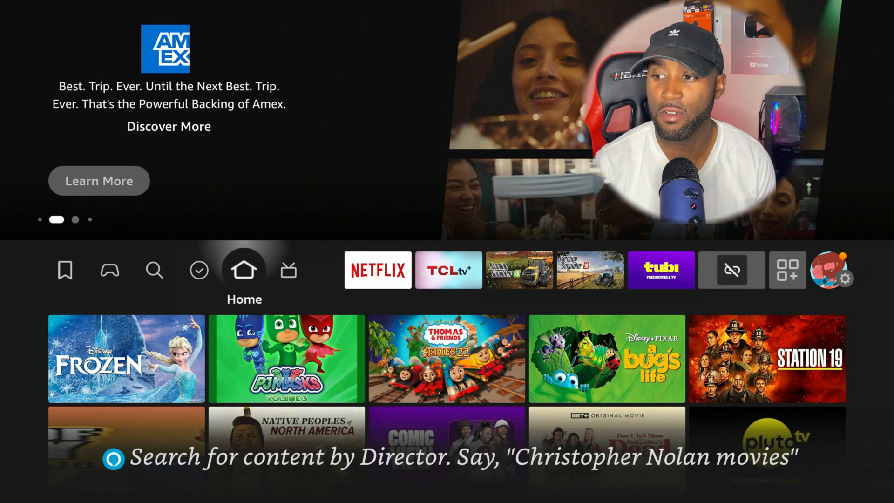
- Open Settings from the Home screen and scroll the grid toward Preferences
{"action": "left_click", "coordinate": [789, 270]}
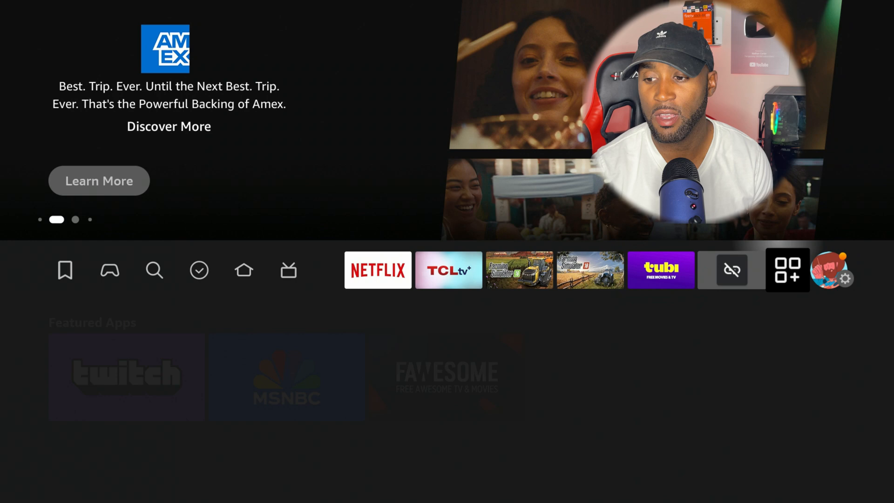
{"action": "left_click", "coordinate": [850, 277]}
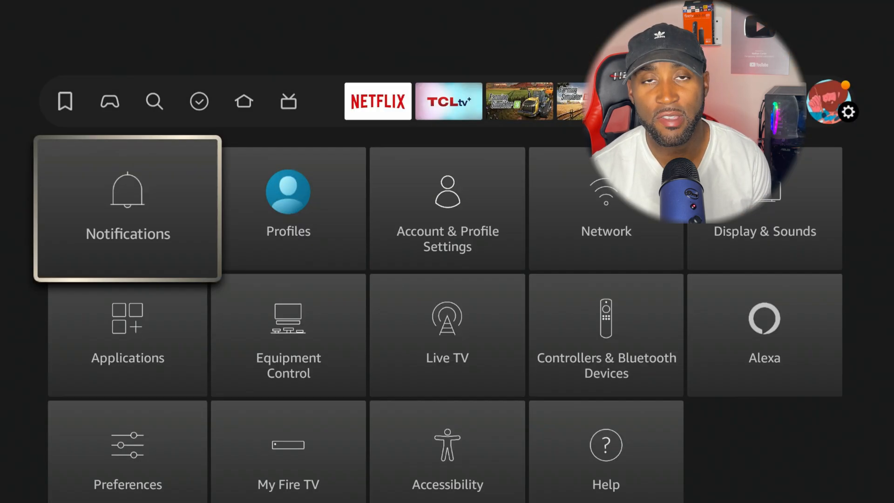
{"action": "scroll", "scroll_direction": "down", "scroll_amount": 3}
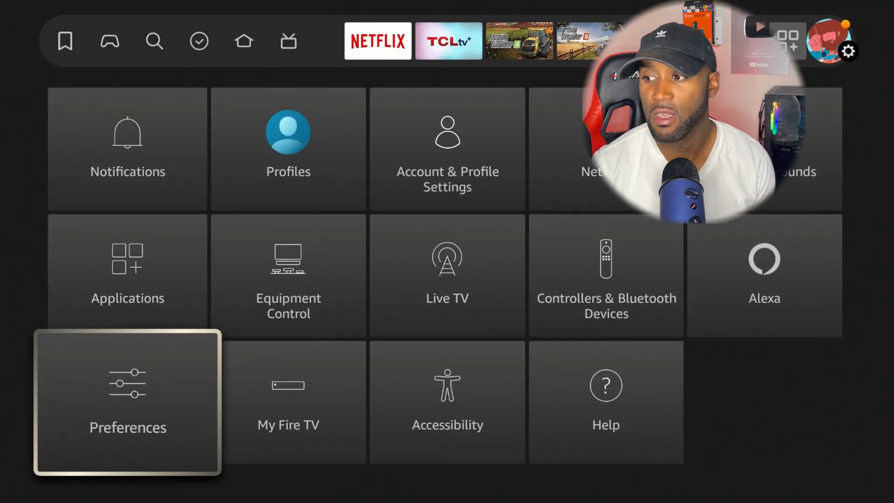
- Open Preferences, then Privacy Settings showing usage data and ads options off
{"action": "left_click", "coordinate": [128, 403]}
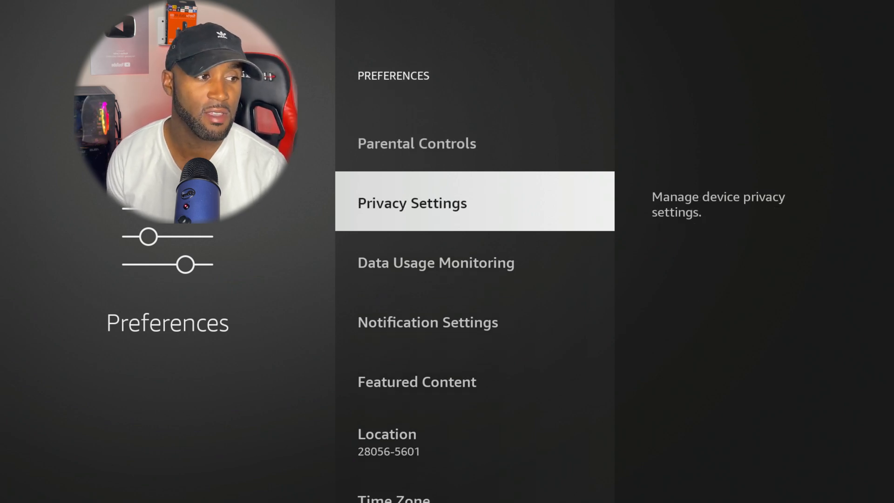
{"action": "left_click", "coordinate": [412, 202]}
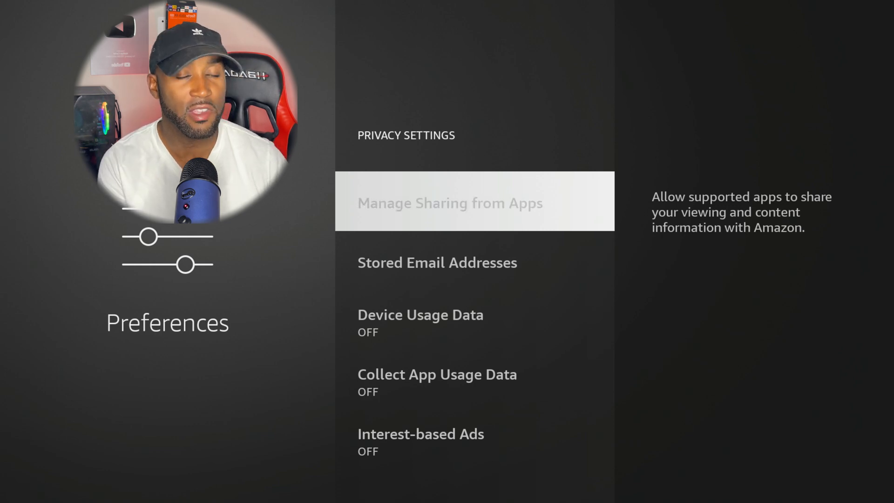
- Set Manage Sharing from Apps to Off in the Personalize Fire TV prompt
{"action": "left_click", "coordinate": [450, 202]}
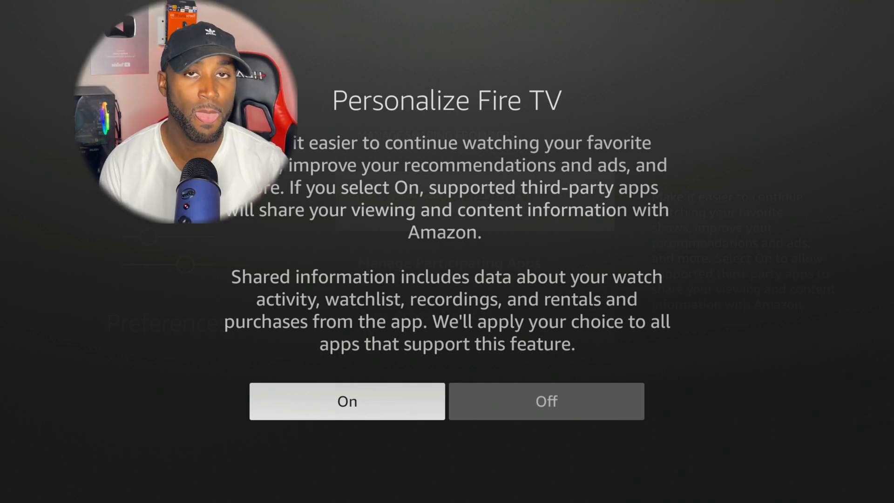
{"action": "left_click", "coordinate": [546, 401]}
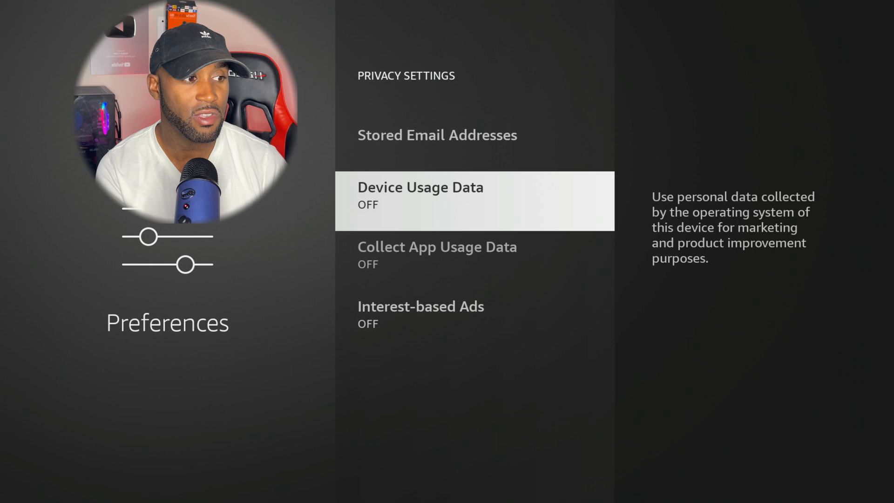
- Leave Privacy Settings and return to the My Fire TV menu
{"action": "scroll", "scroll_direction": "down", "scroll_amount": 3}
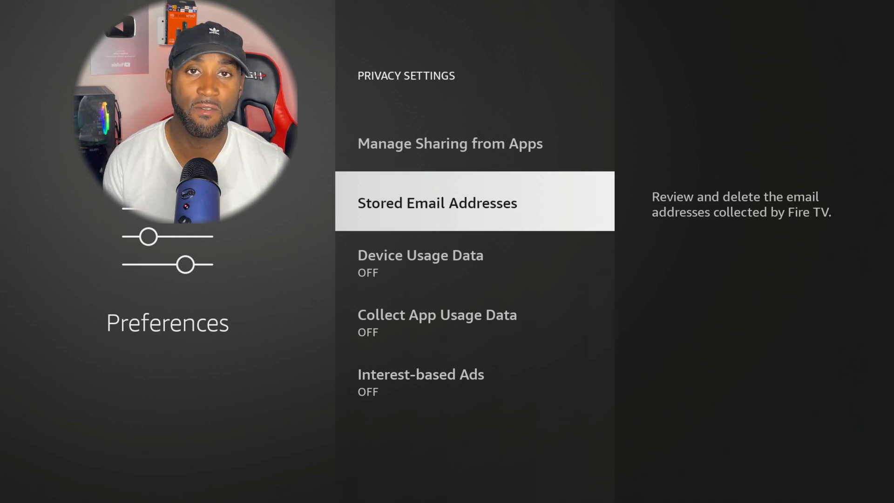
{"action": "key", "text": "Back"}
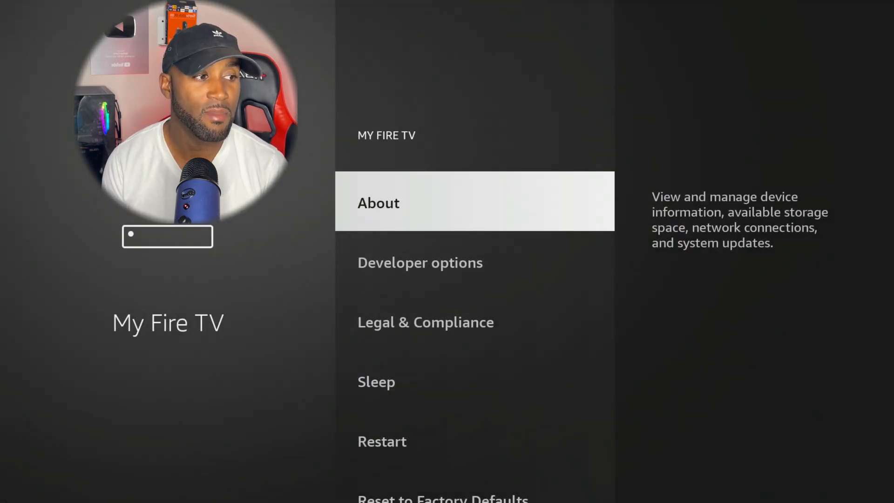
- Open About and move to Install Update, showing a system components update available
{"action": "left_click", "coordinate": [378, 202]}
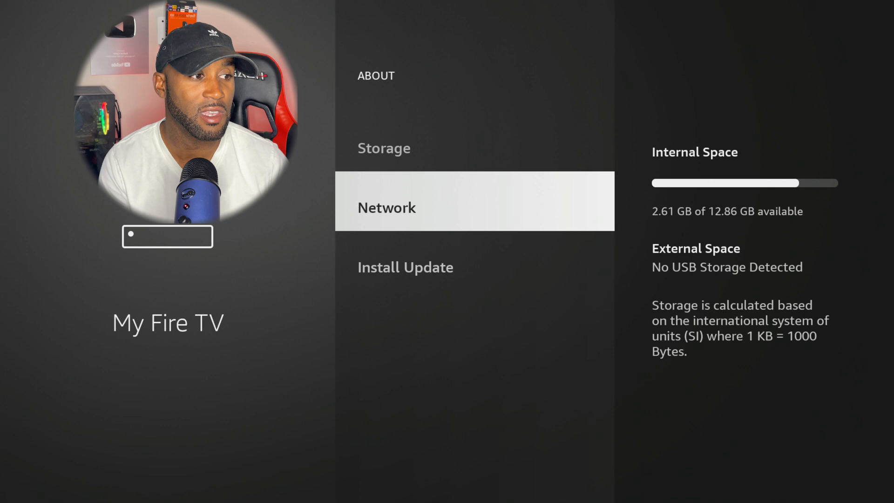
{"action": "key", "text": "down"}
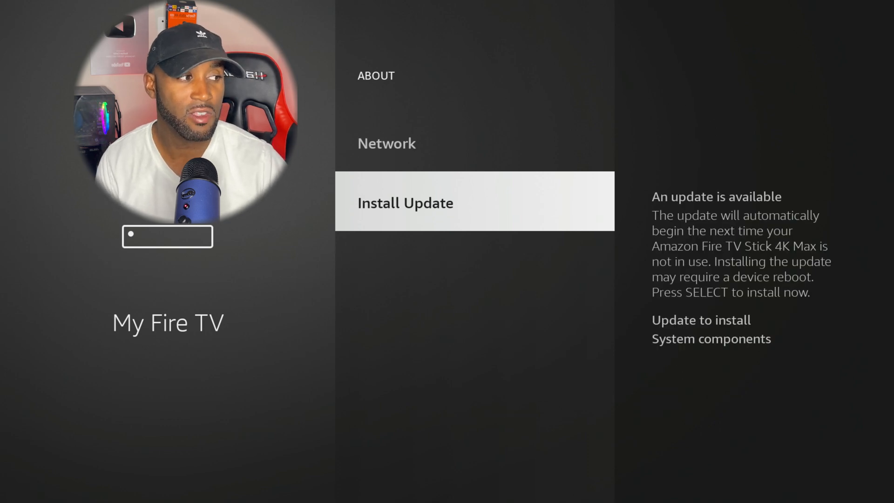